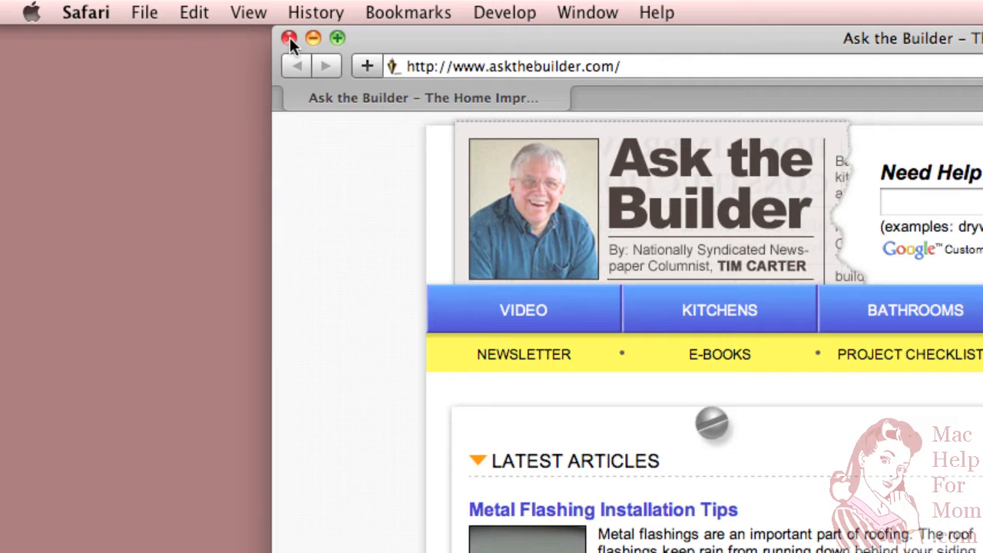
- Close the Safari window showing the Ask the Builder site
left_click(288, 37)
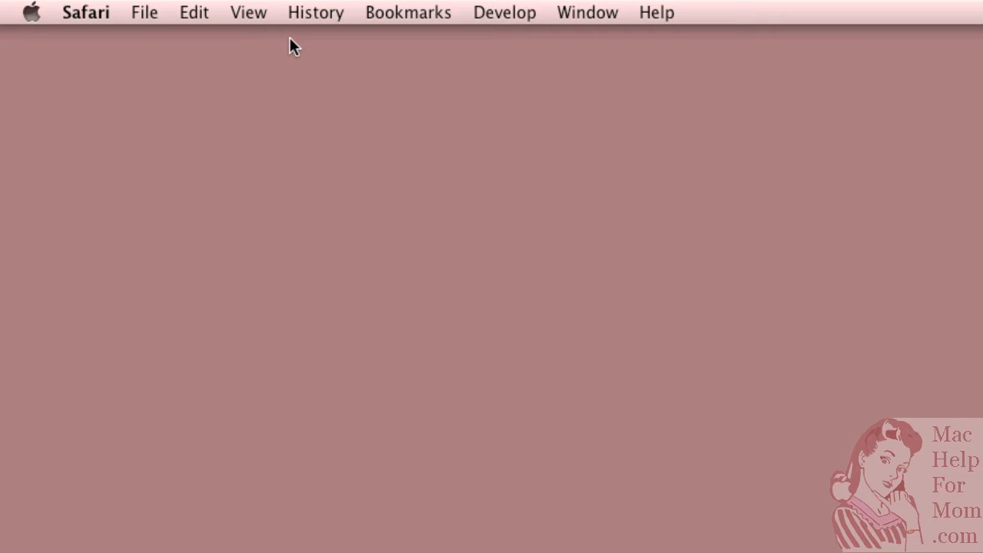
mouse_move(85, 37)
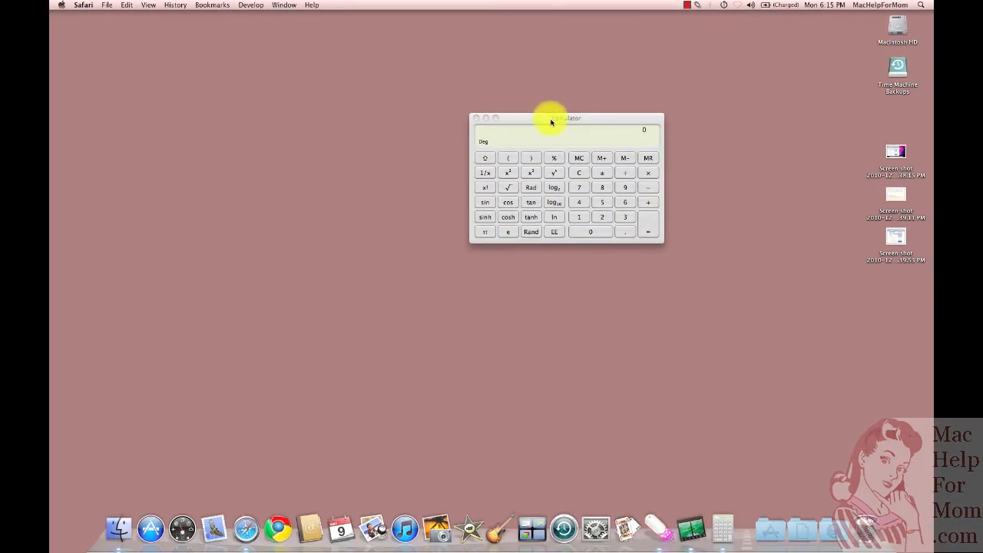
- Bring the scientific Calculator window to the front
left_click(566, 118)
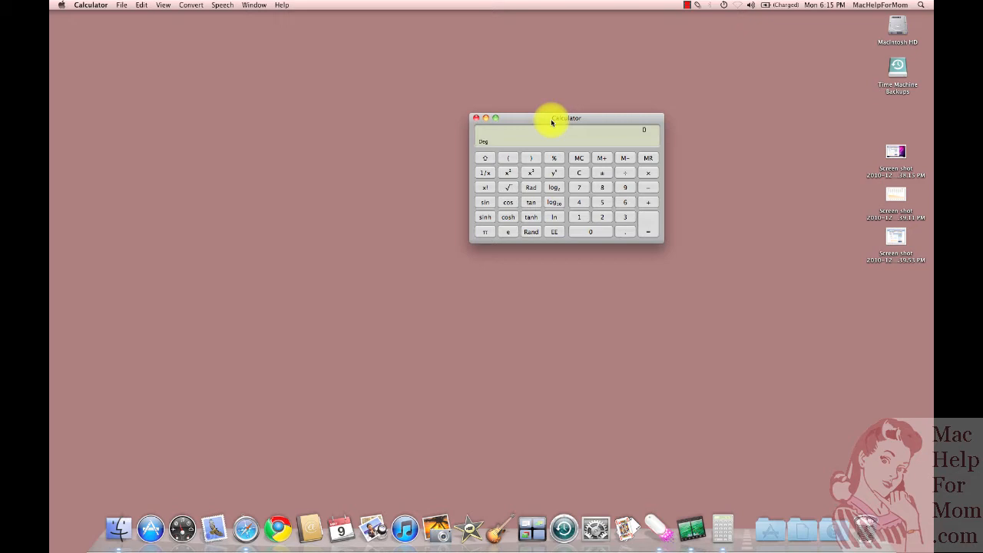
mouse_move(135, 66)
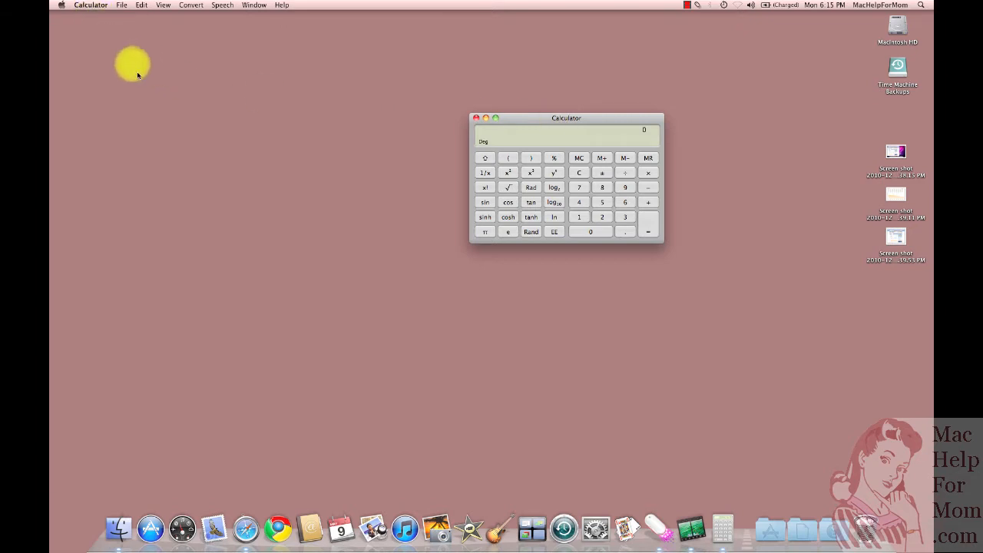
mouse_move(255, 455)
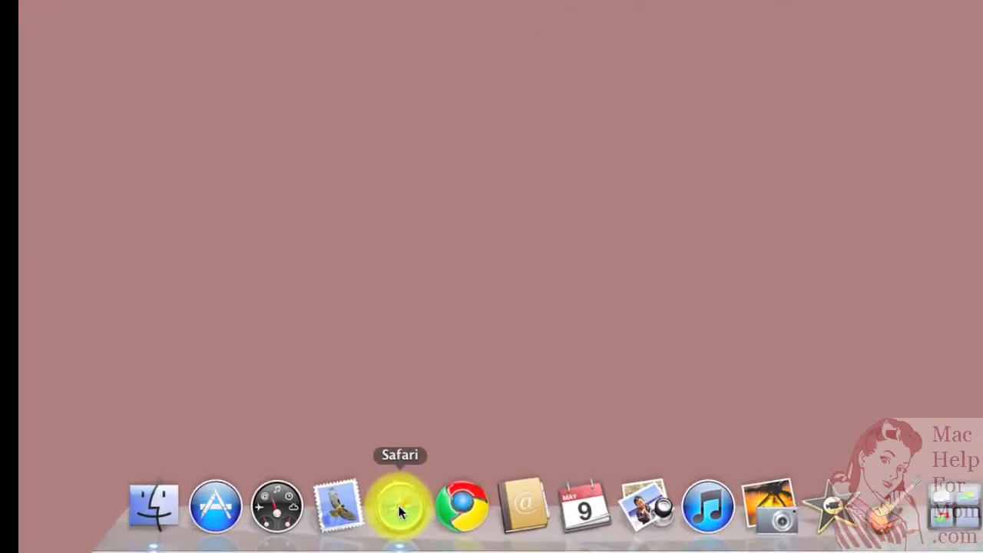
mouse_move(491, 495)
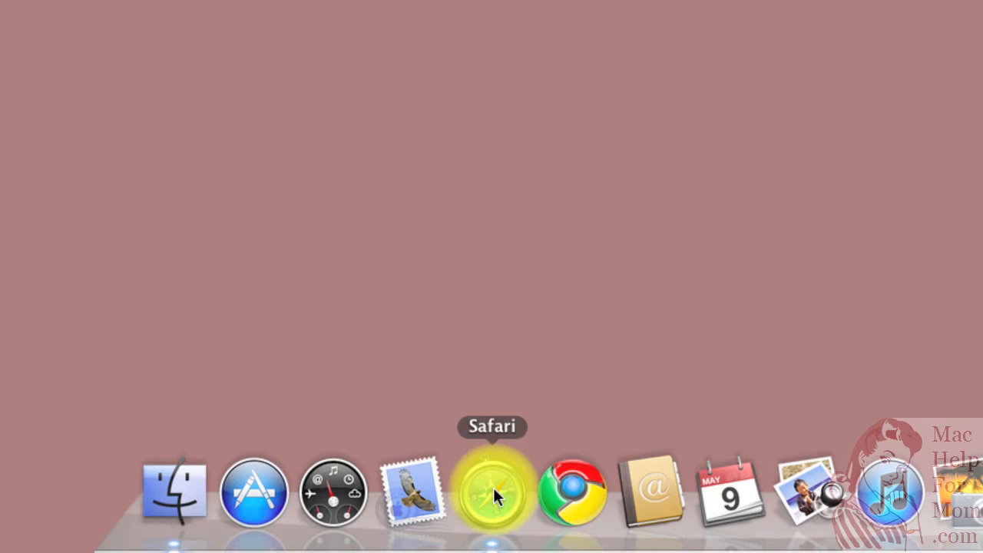
- Reopen Safari from the Dock with a blank window and check the File menu
left_click(491, 492)
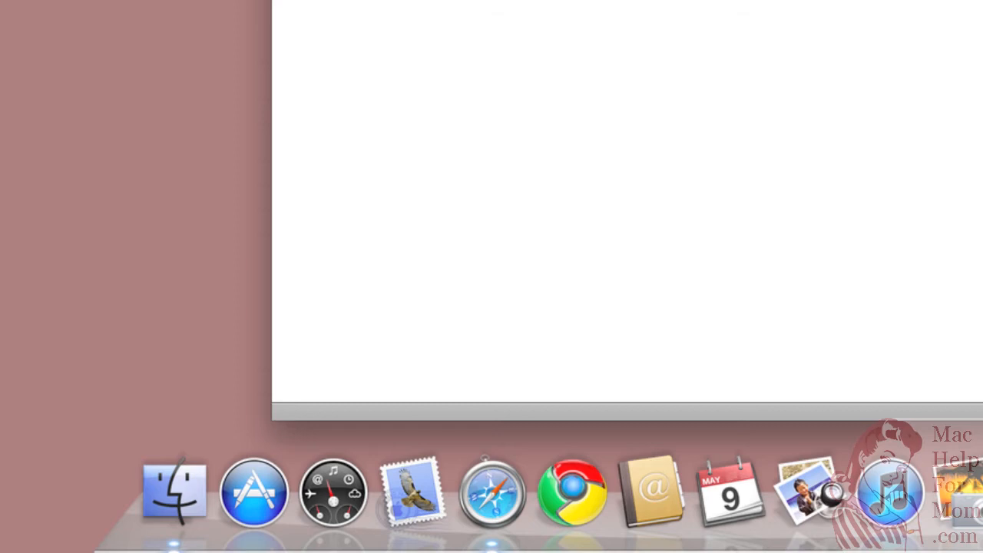
left_click(145, 13)
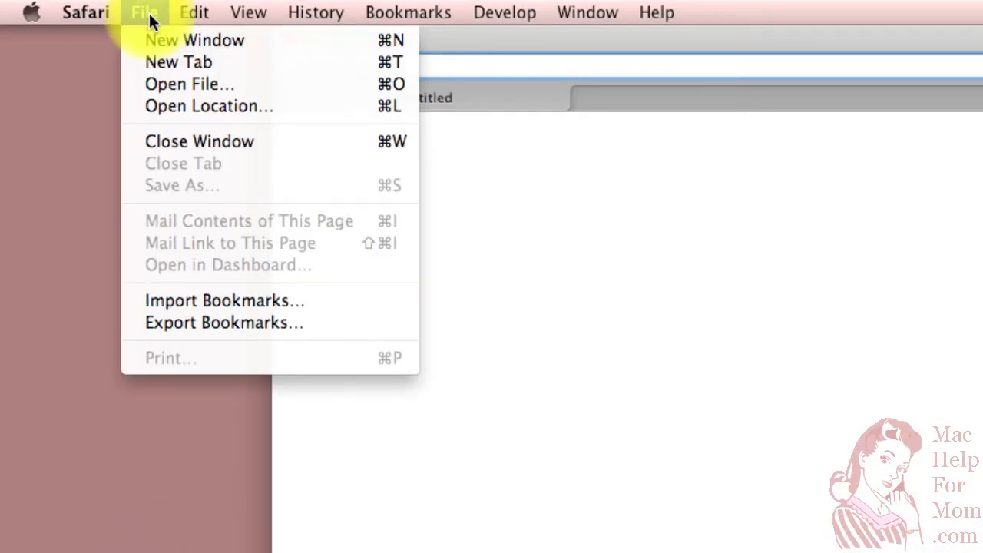
mouse_move(191, 141)
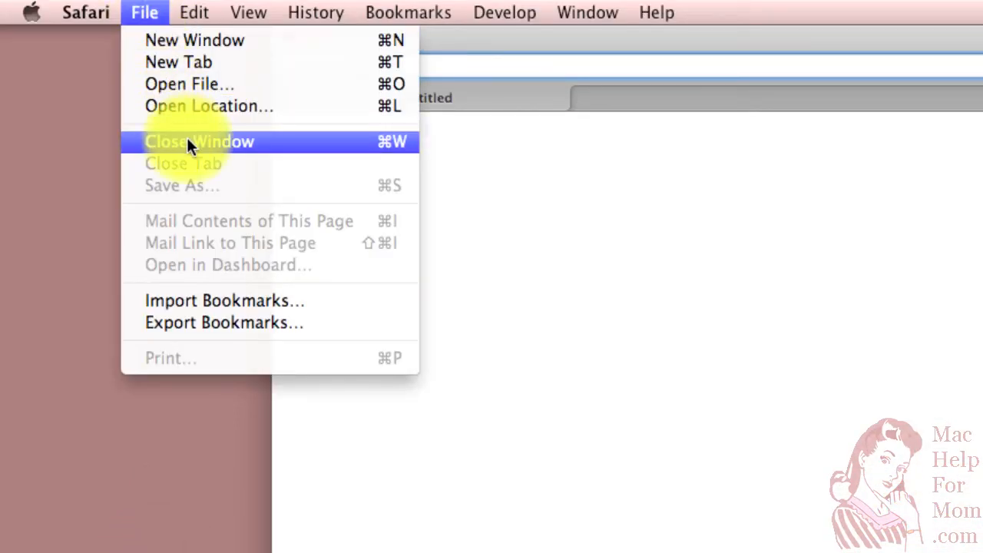
mouse_move(390, 154)
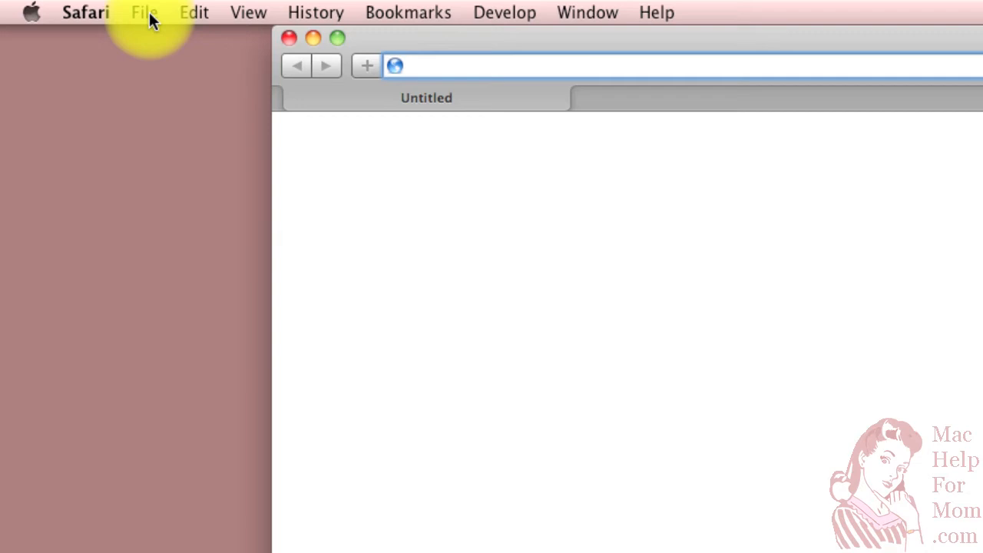
mouse_move(291, 50)
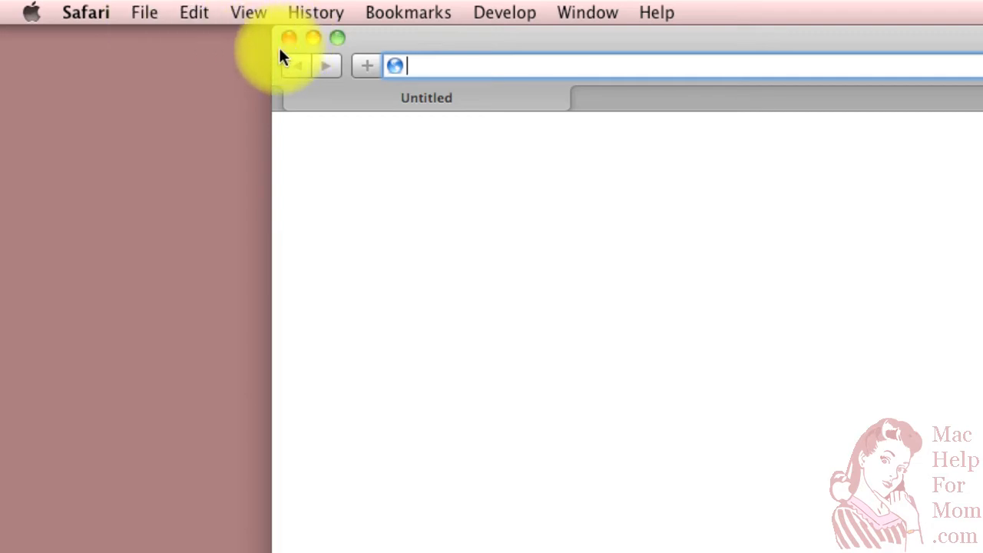
mouse_move(161, 65)
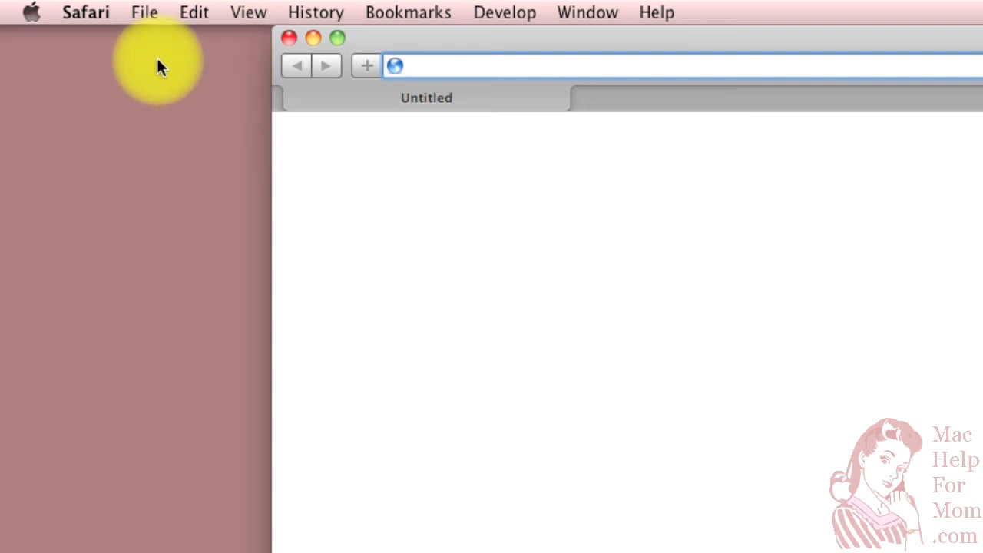
left_click(86, 12)
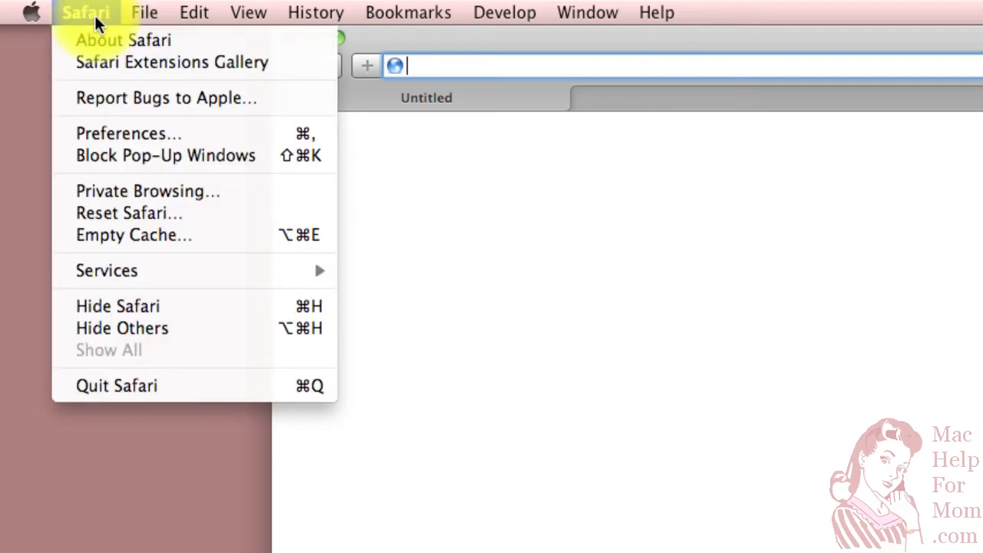
mouse_move(117, 386)
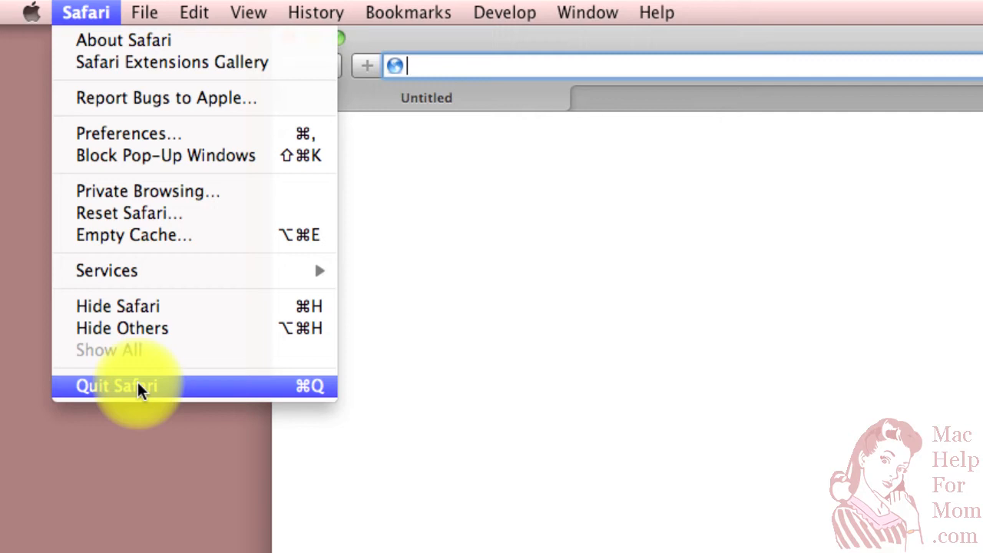
mouse_move(311, 399)
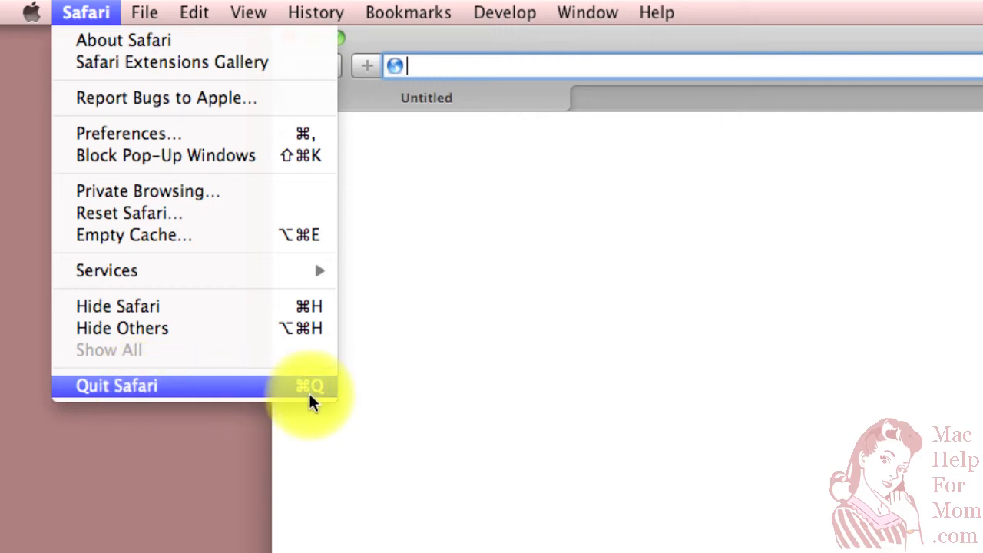
mouse_move(142, 40)
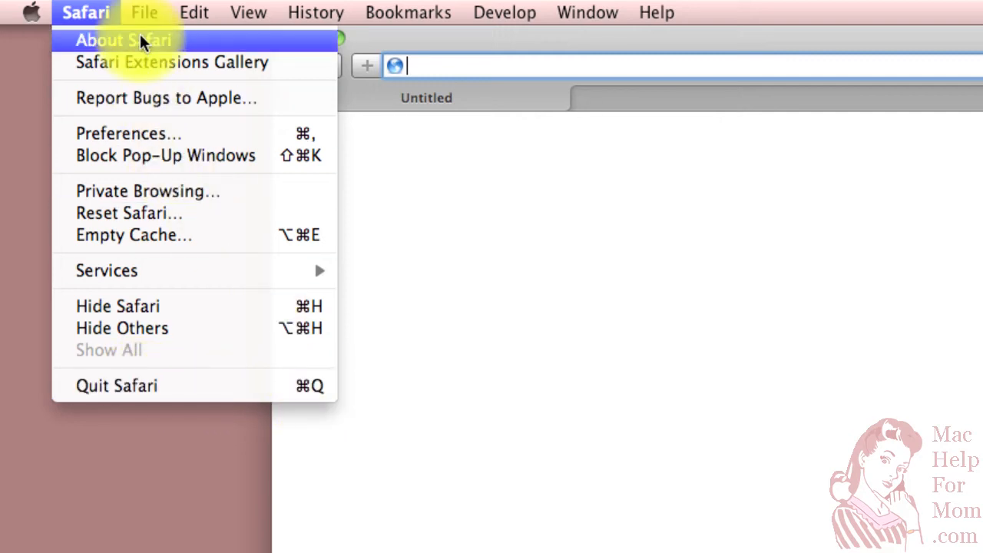
left_click(144, 12)
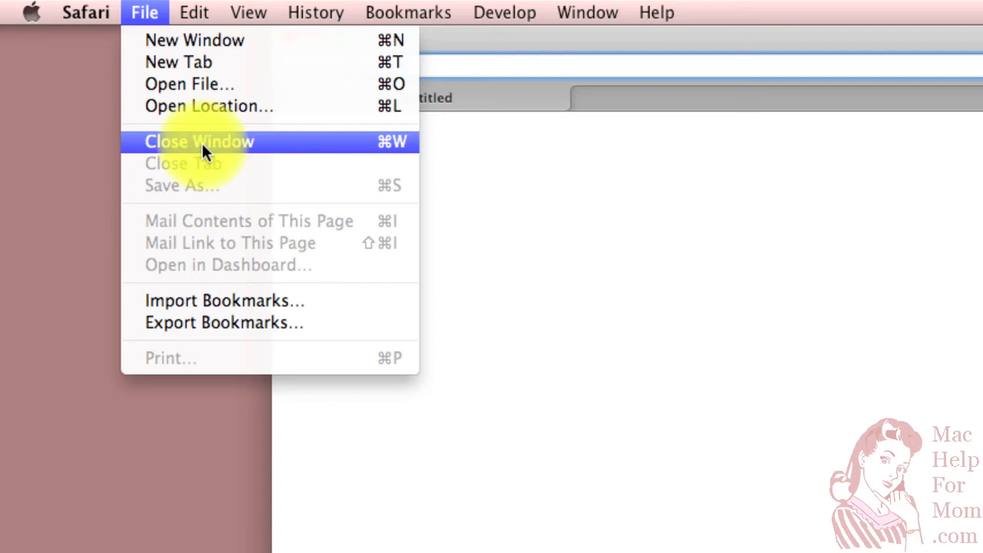
mouse_move(149, 27)
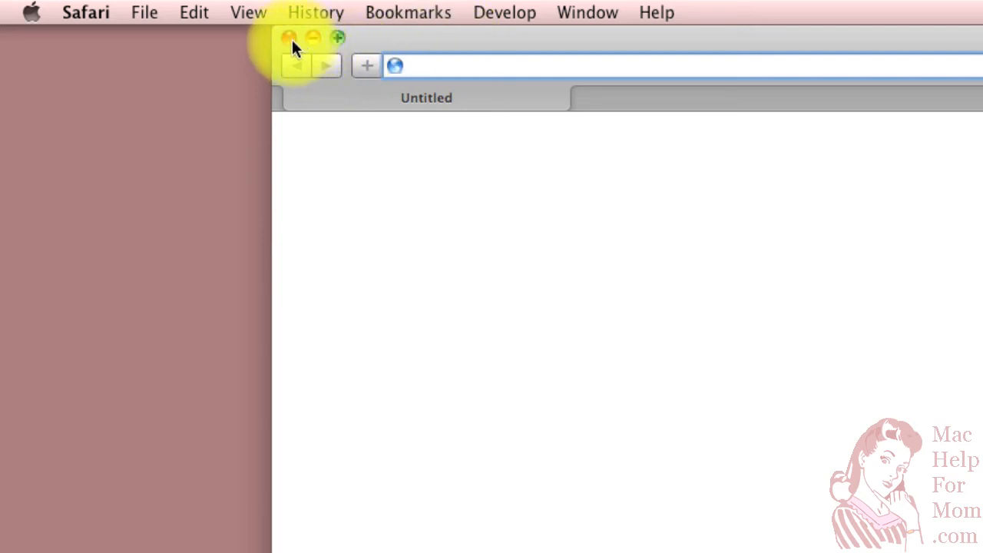
mouse_move(86, 12)
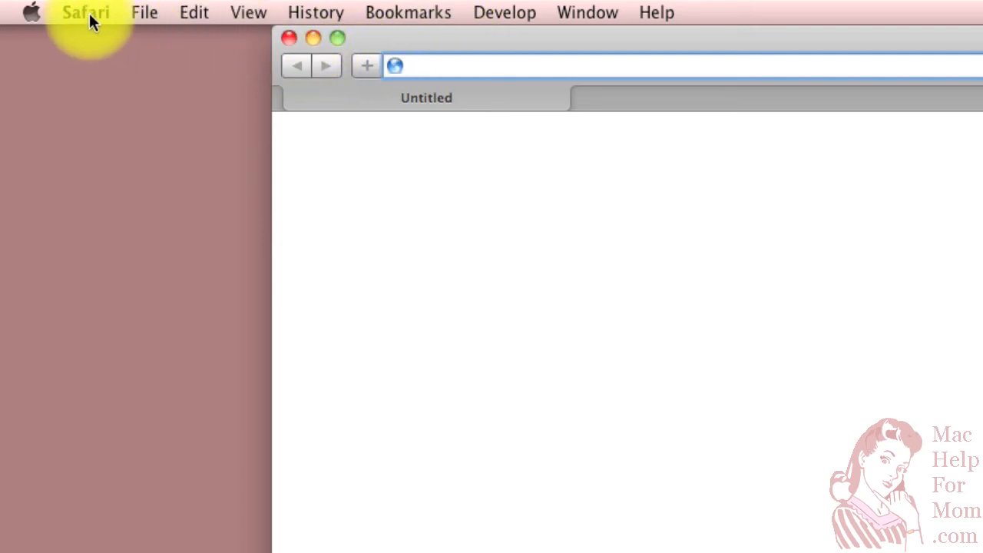
- Quit Safari from the Safari menu, closing the blank Untitled window
left_click(86, 12)
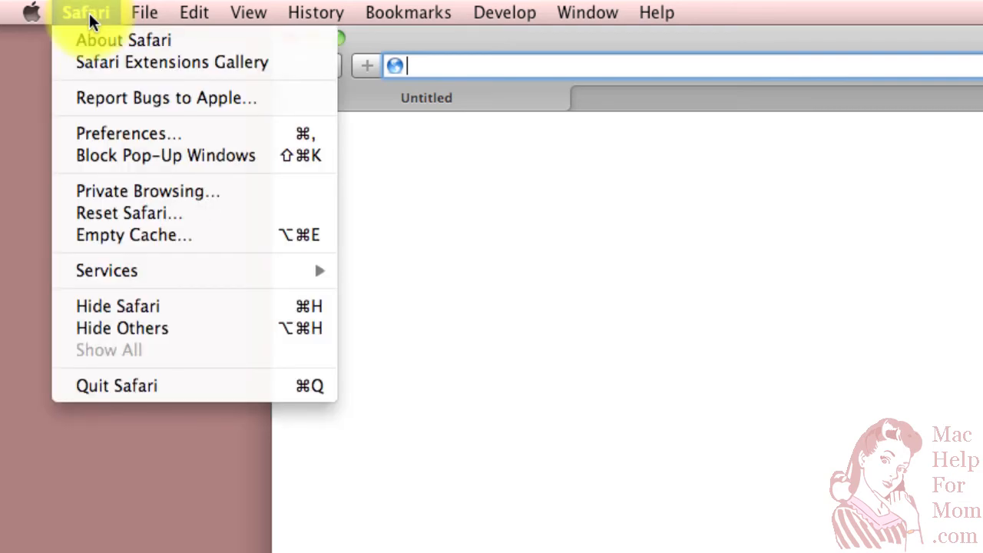
mouse_move(138, 386)
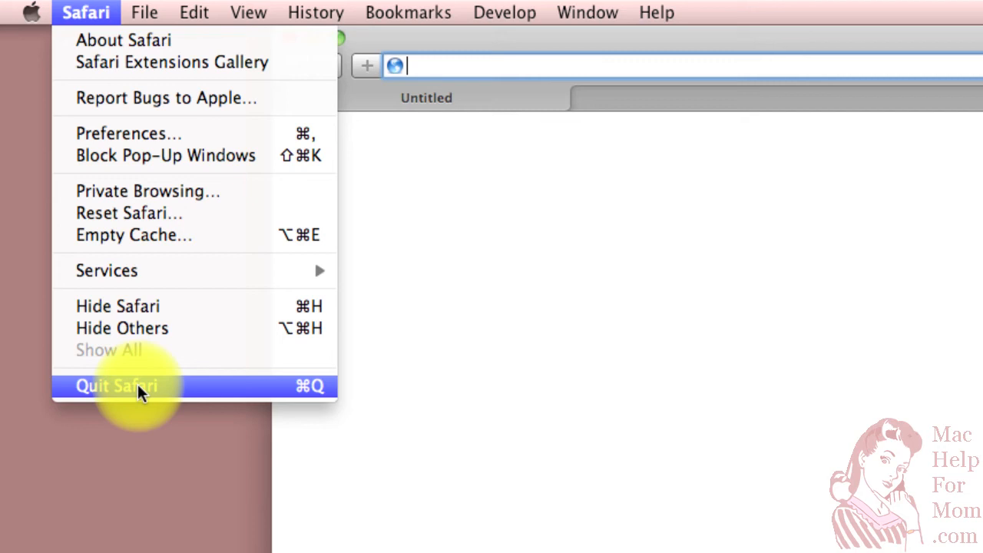
left_click(115, 385)
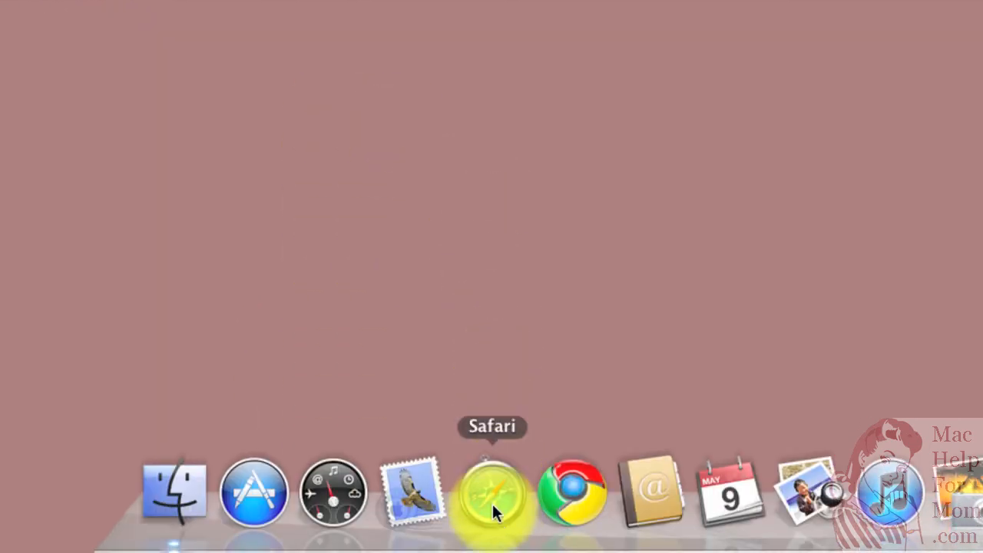
mouse_move(499, 499)
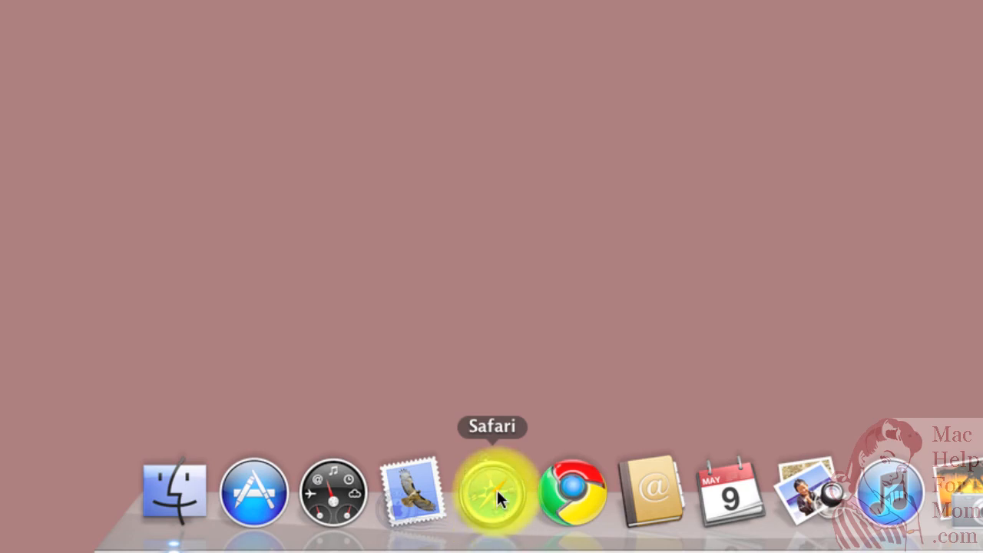